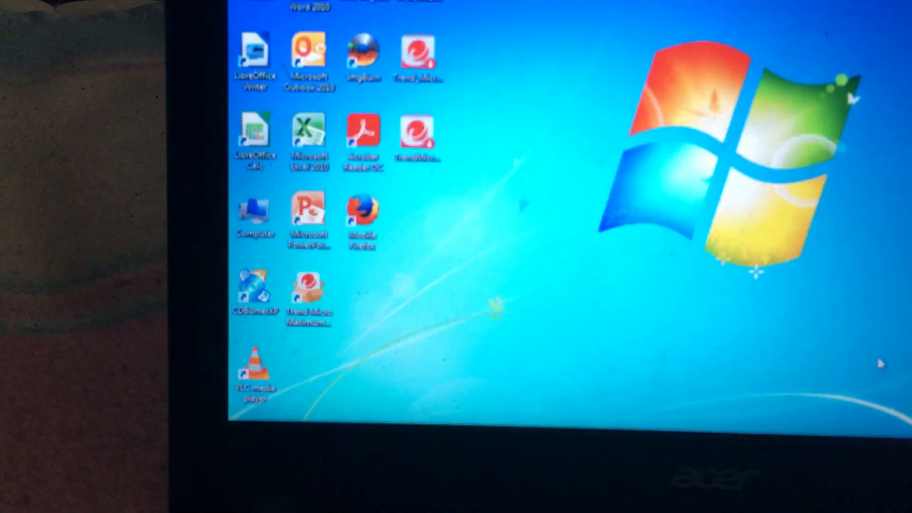
- Search the Start menu for 'c' and bring up Command Prompt's context menu
left_click(206, 393)
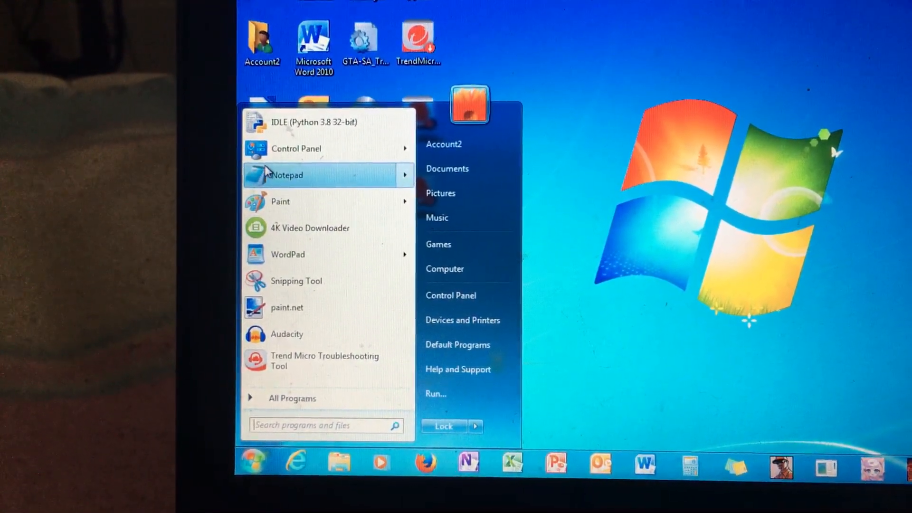
type("c")
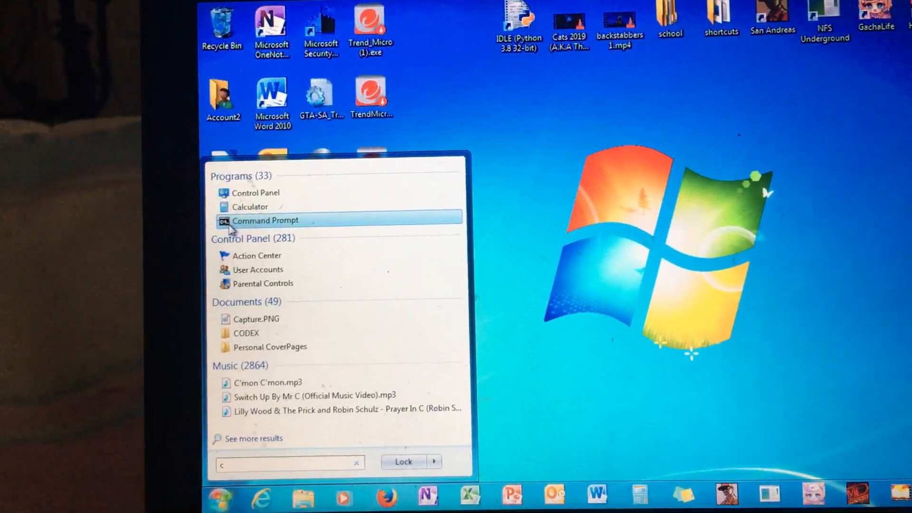
right_click(265, 219)
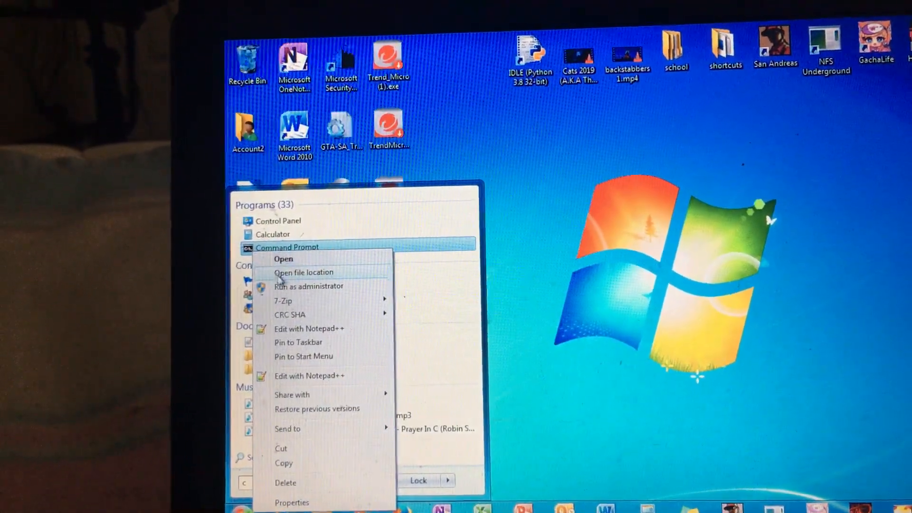
- Run 'powershell wininit' in an administrator Command Prompt, crashing Windows 7
left_click(309, 286)
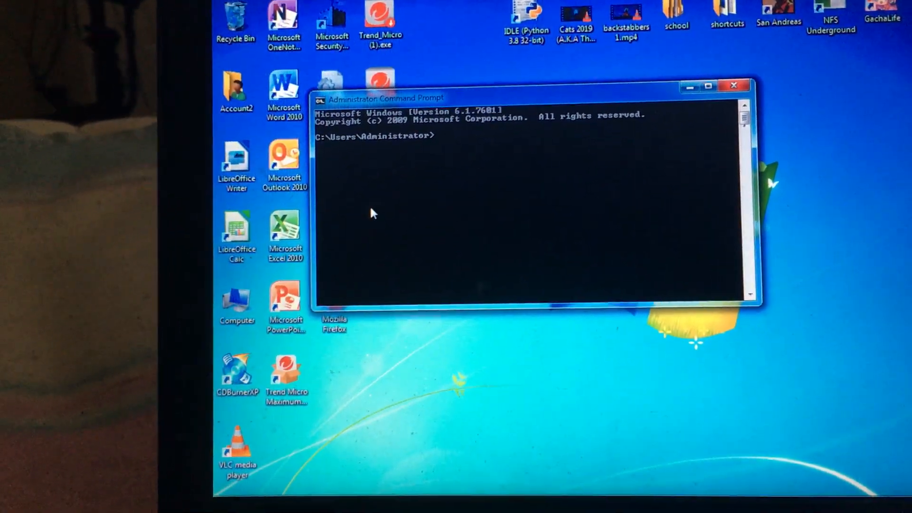
type("powers")
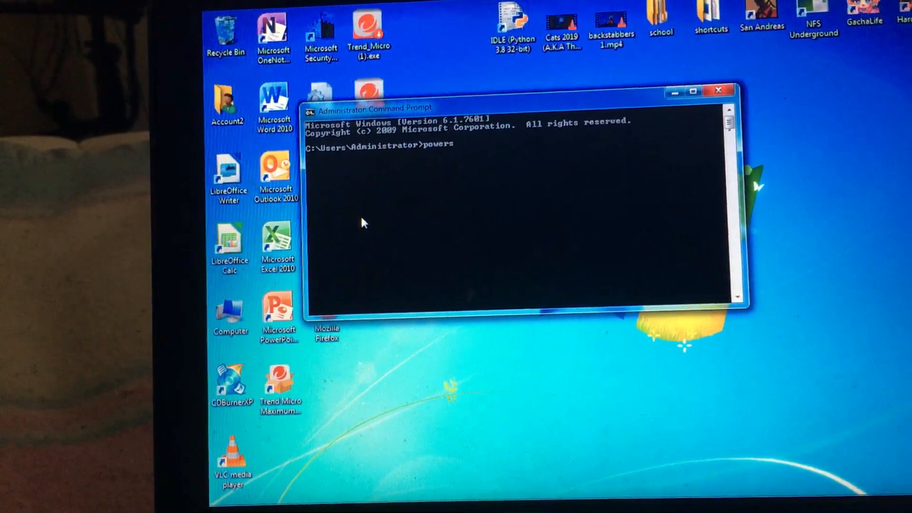
type("hell")
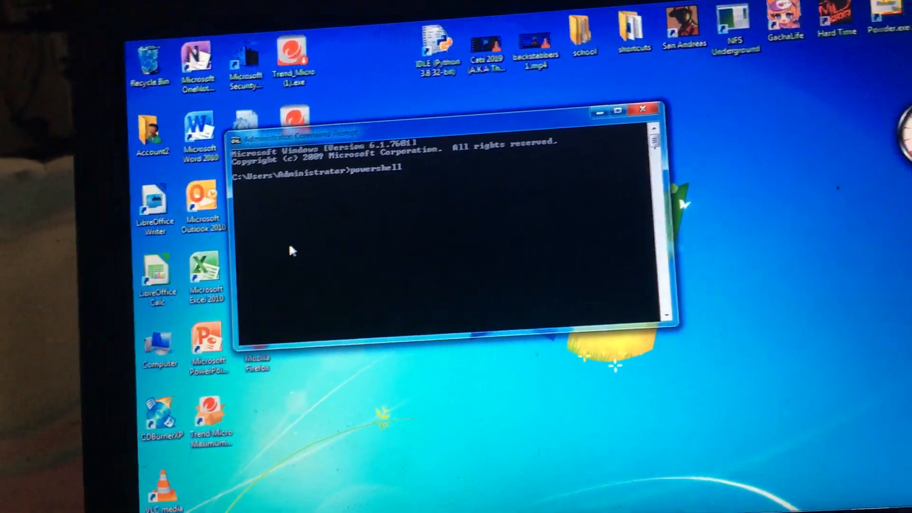
type("wininit")
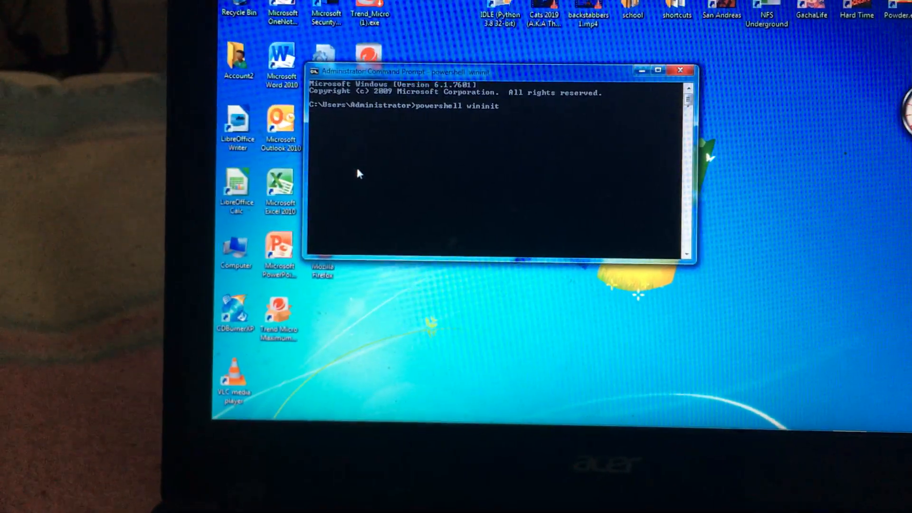
key("Enter")
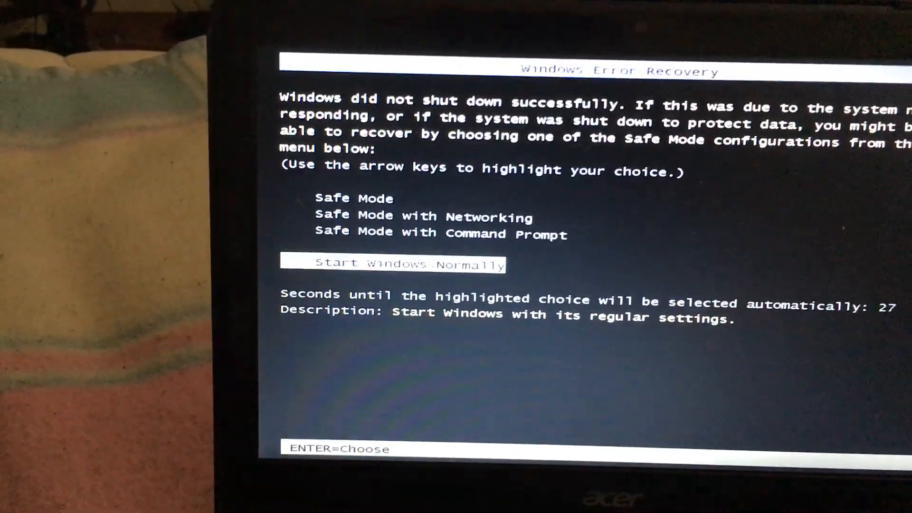
- Start Windows Normally from the Windows Error Recovery screen
key("enter")
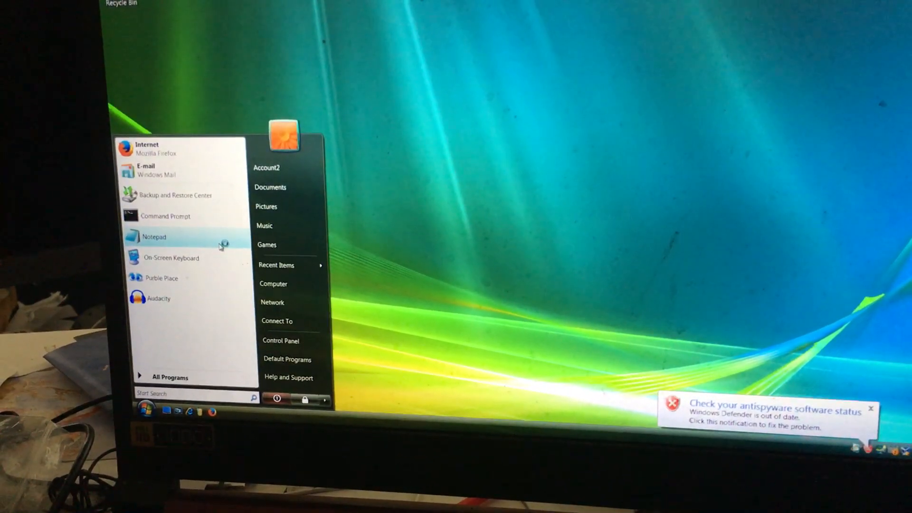
- Launch an elevated Command Prompt on Vista, approving the User Account Control prompt
left_click(165, 215)
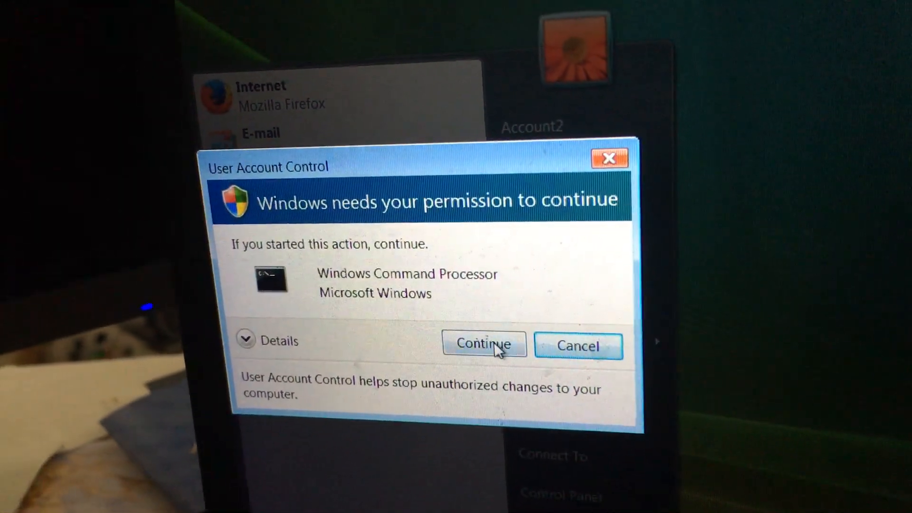
left_click(483, 344)
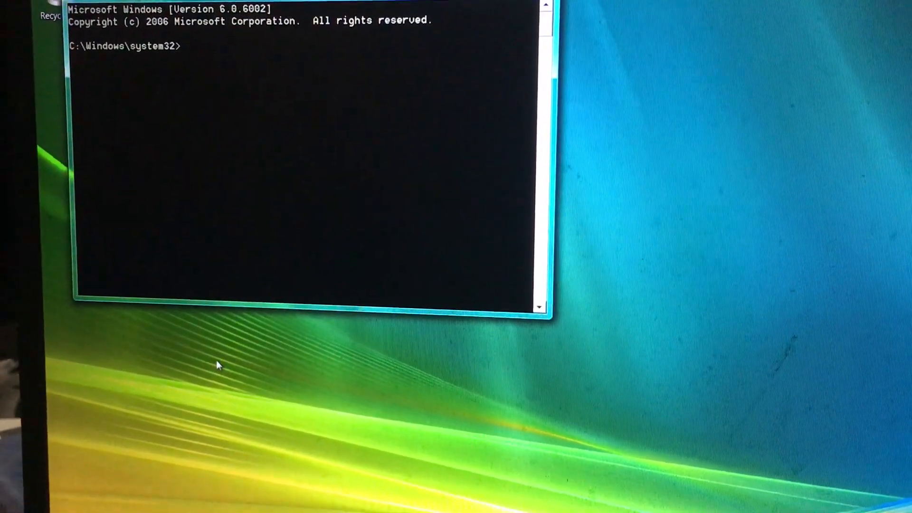
- Enter 'powershell wininit' at the C:\Windows\system32 prompt on Vista
type("powershell wininit")
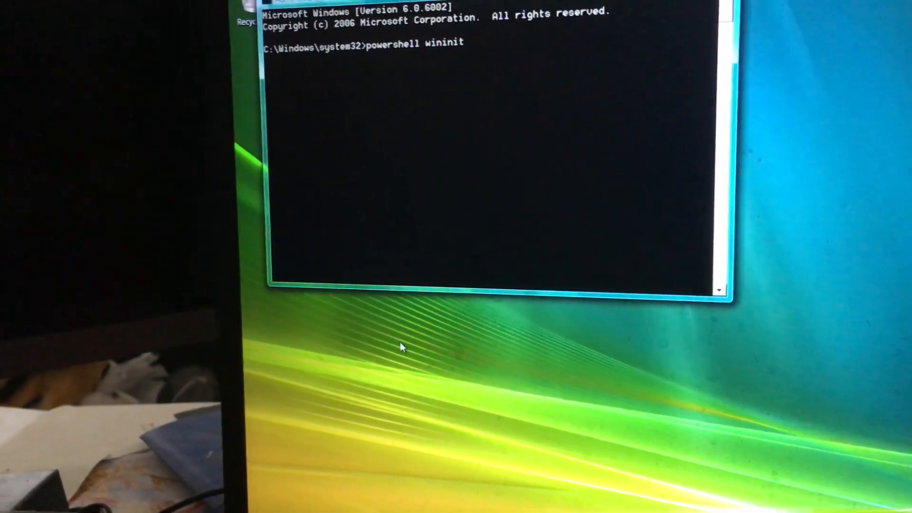